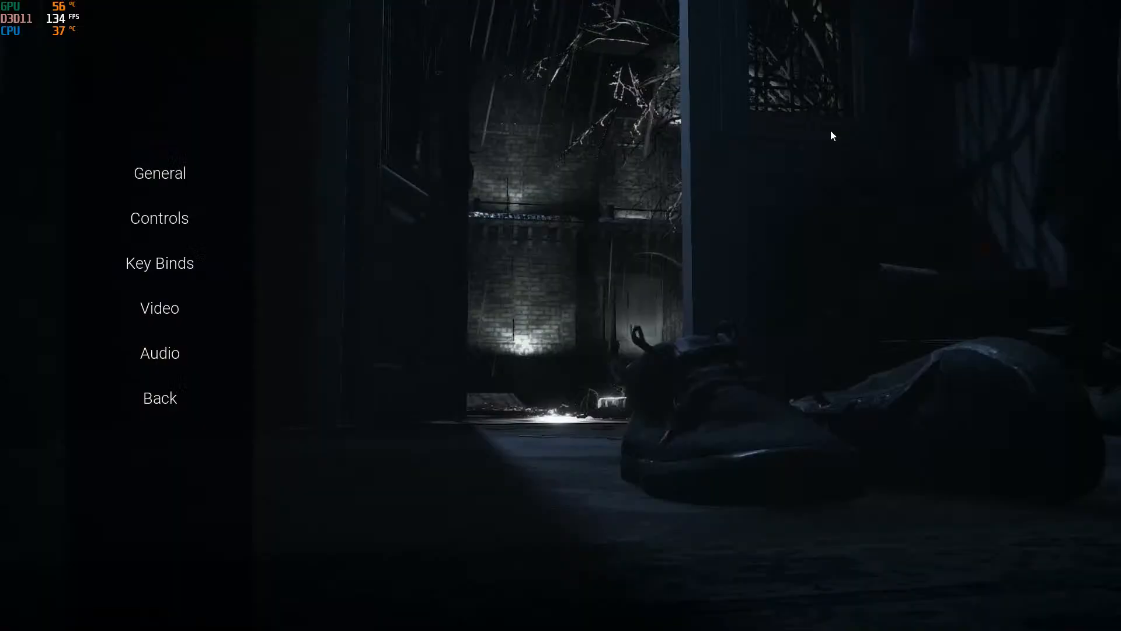
Open Visage's Video settings from the options menu.
left_click(160, 398)
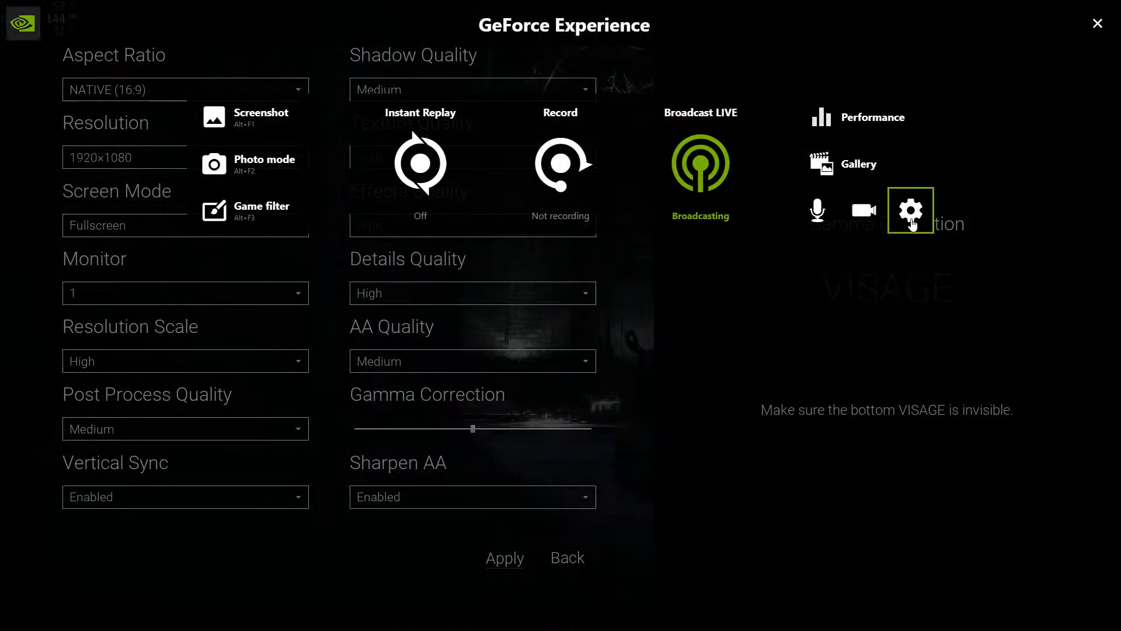
Place the broadcast HUD camera in the bottom-right corner via overlay settings.
left_click(911, 210)
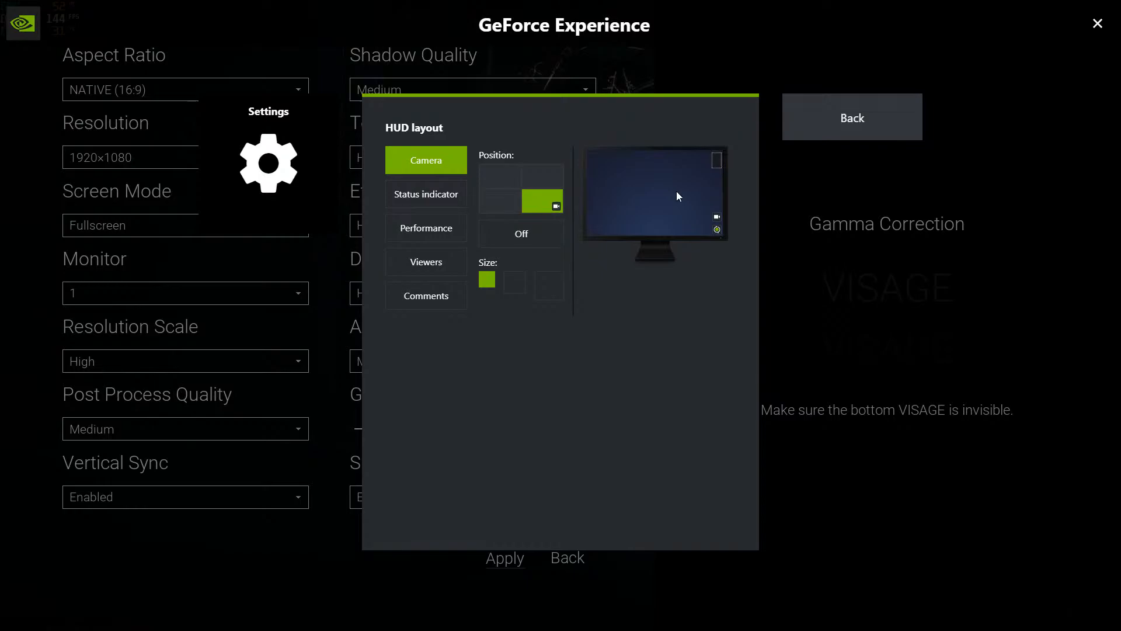
left_click(489, 205)
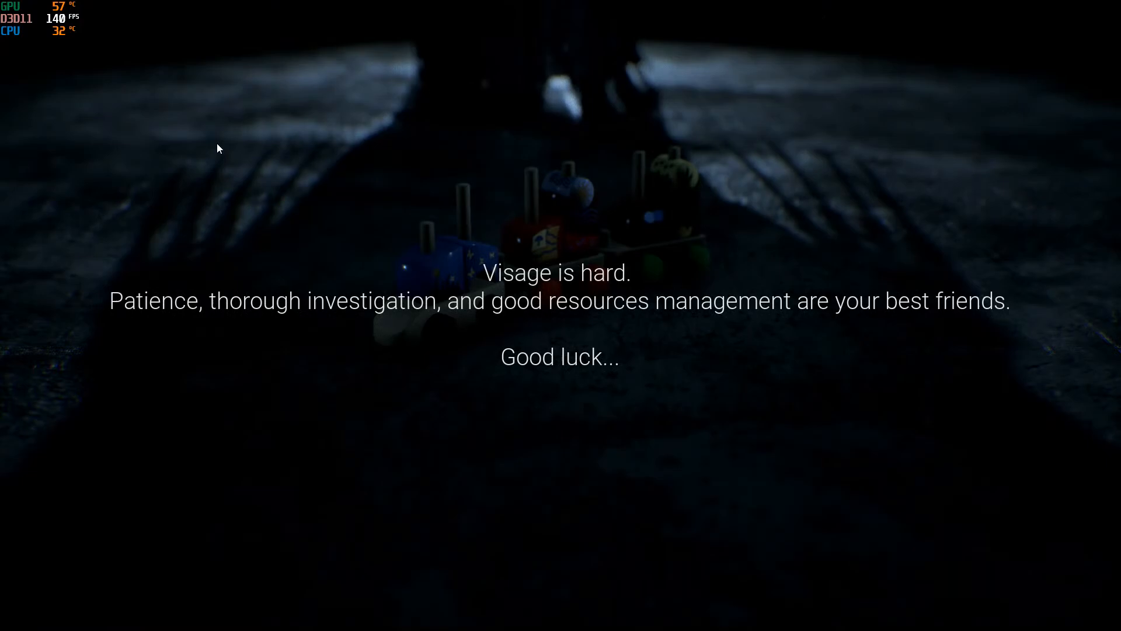
mouse_move(539, 235)
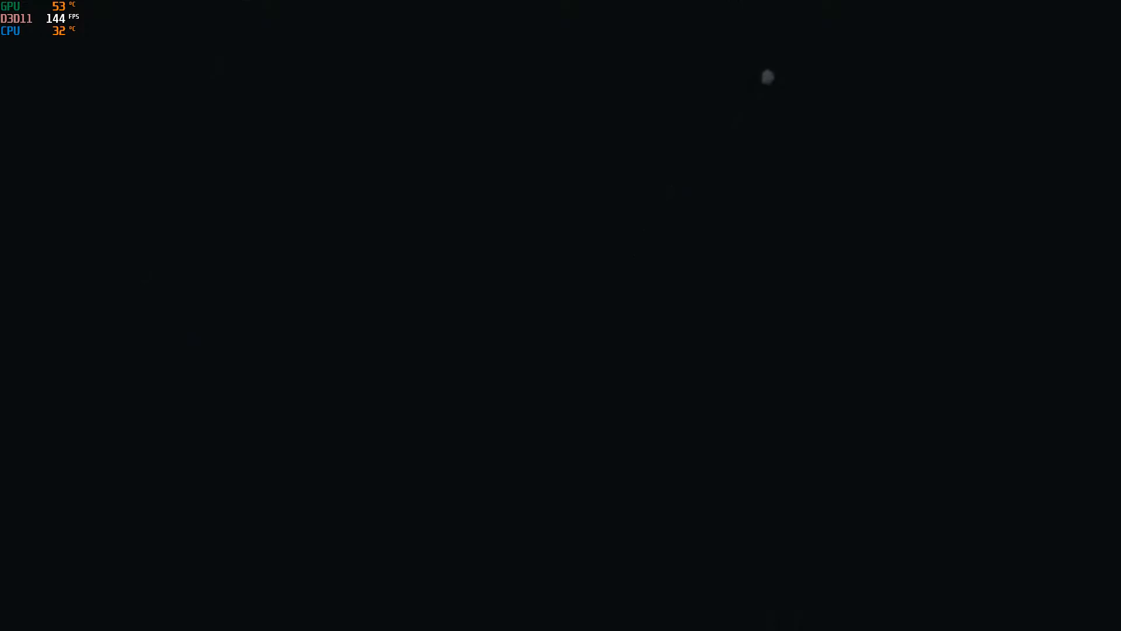
Open the Windows Start menu over Visage's revolver intro scene.
left_click(13, 618)
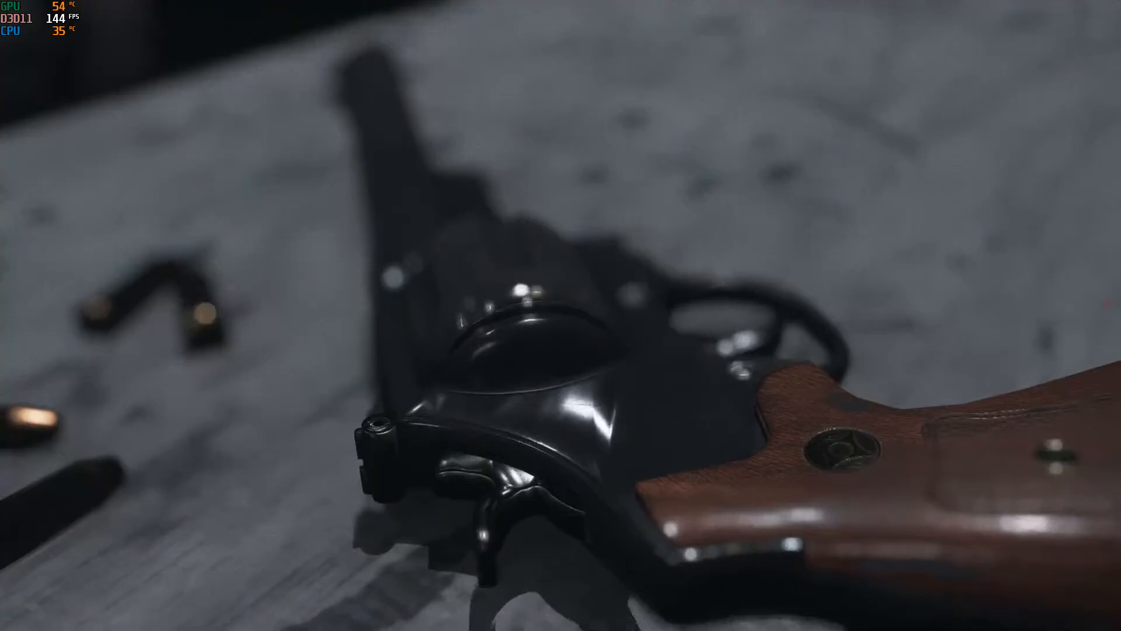
left_click(14, 618)
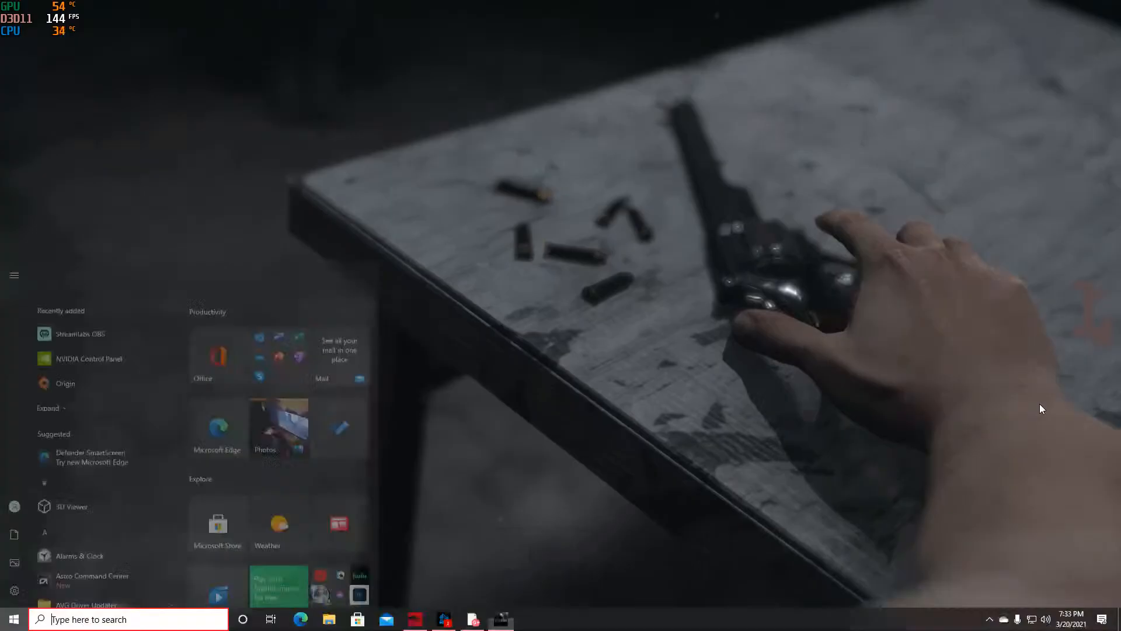